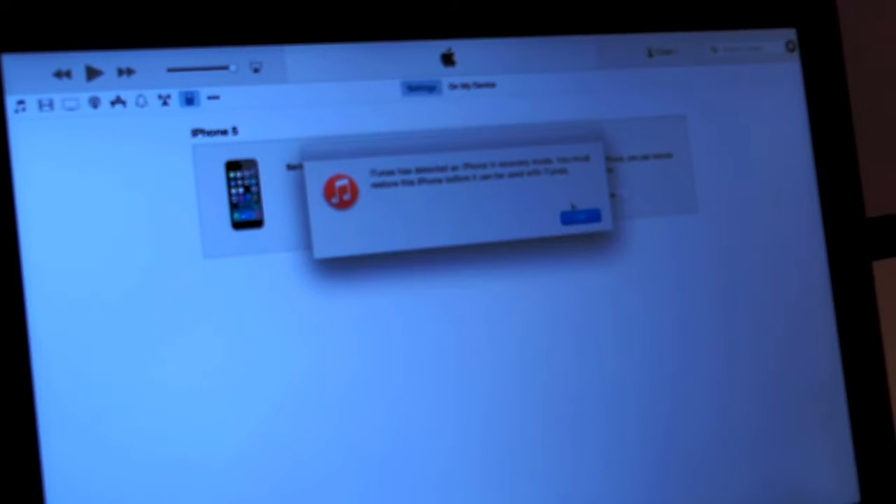
# - Dismiss the recovery-mode alert and request a factory restore of the iPhone
pyautogui.click(581, 215)
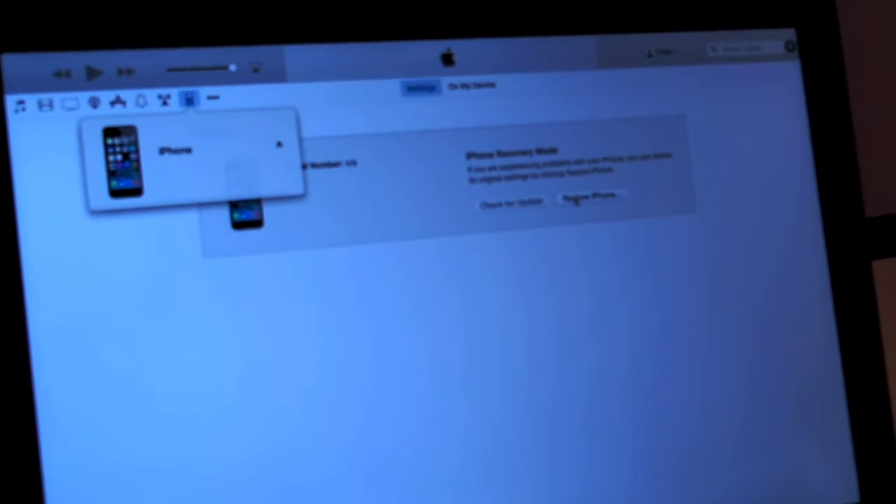
pyautogui.click(588, 198)
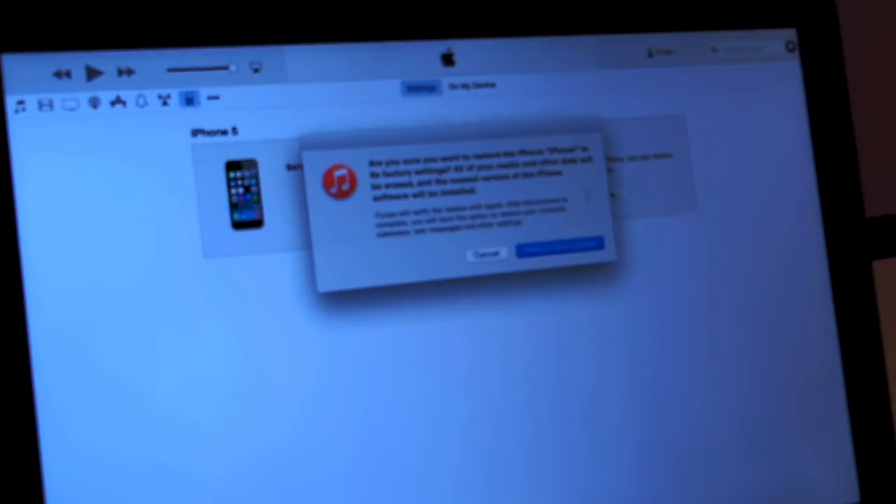